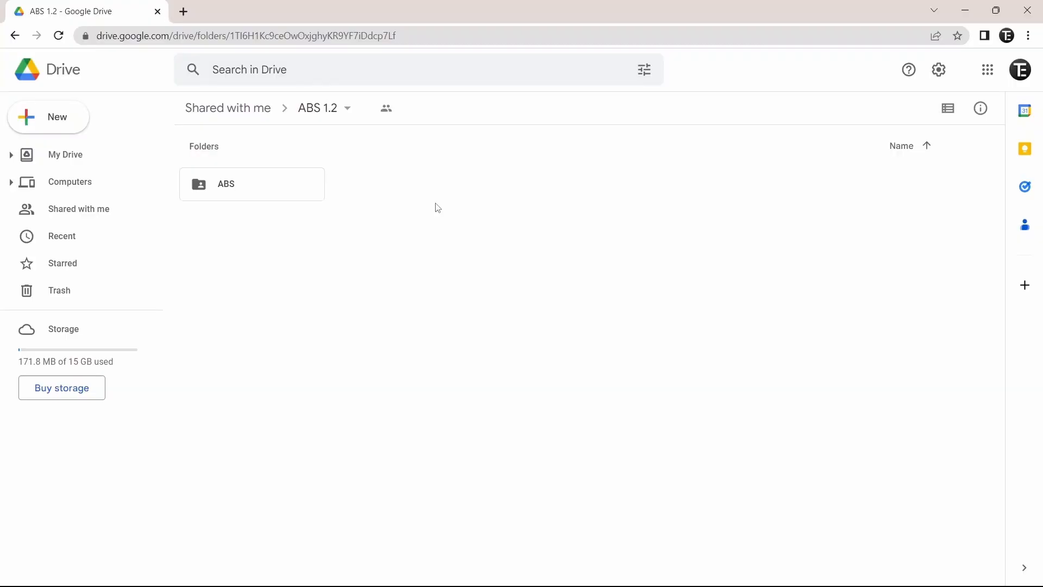
{"action": "mouse_move", "coordinate": [413, 287]}
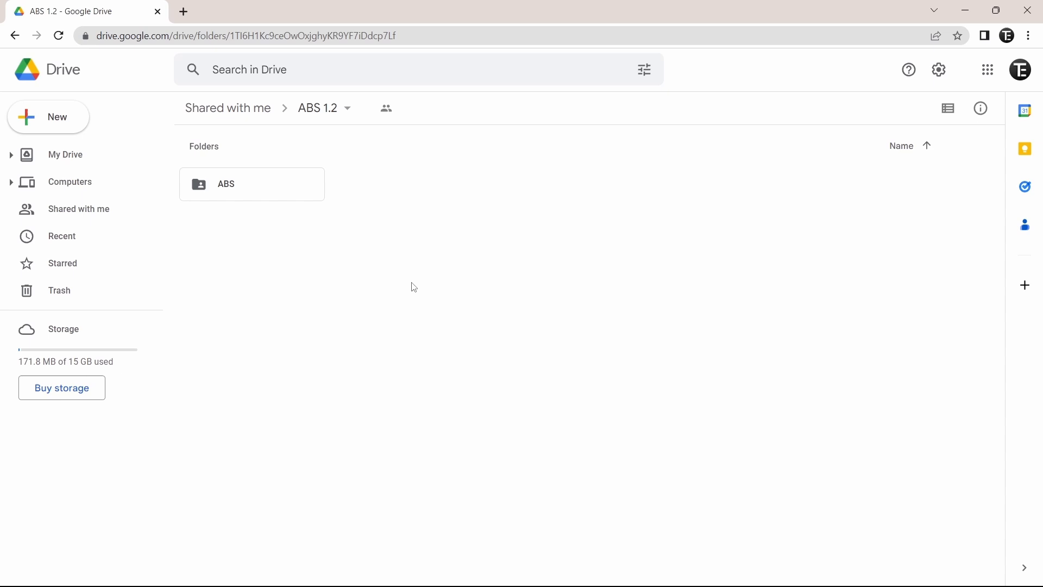
- Download the shared ABS folder from Drive as a zip into Downloads
{"action": "left_click", "coordinate": [251, 184]}
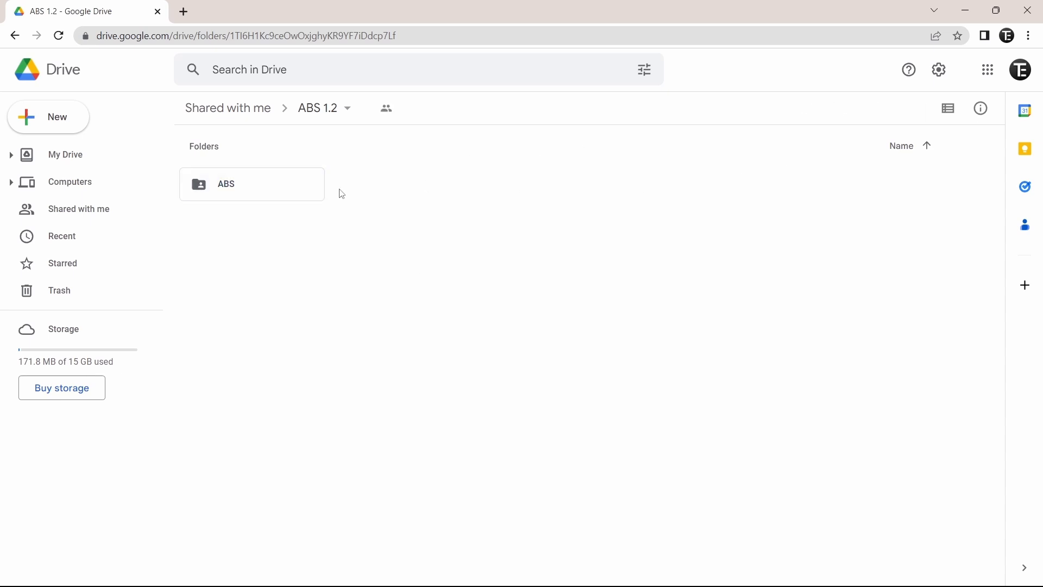
{"action": "right_click", "coordinate": [251, 184]}
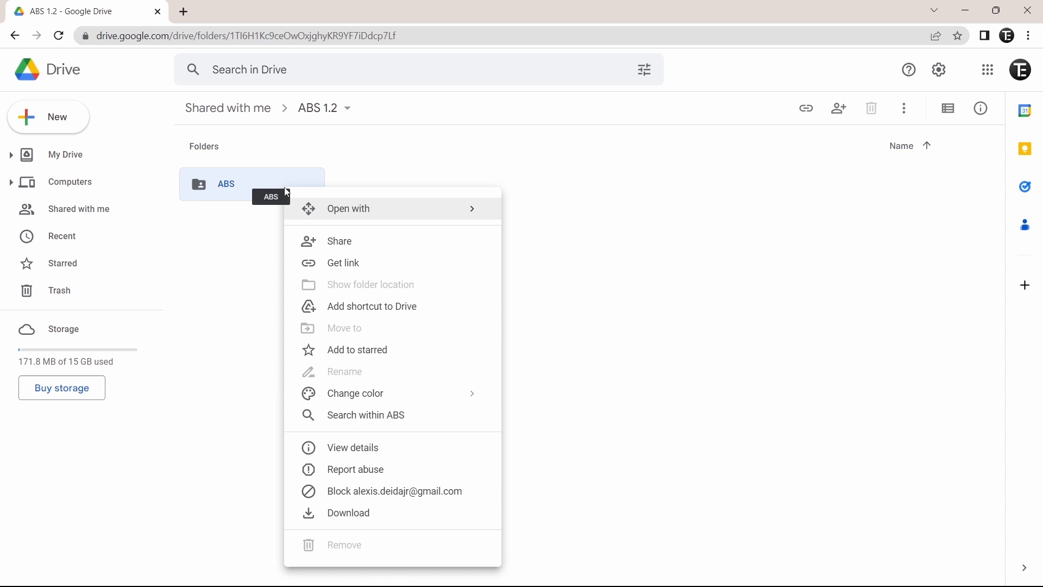
{"action": "left_click", "coordinate": [348, 512]}
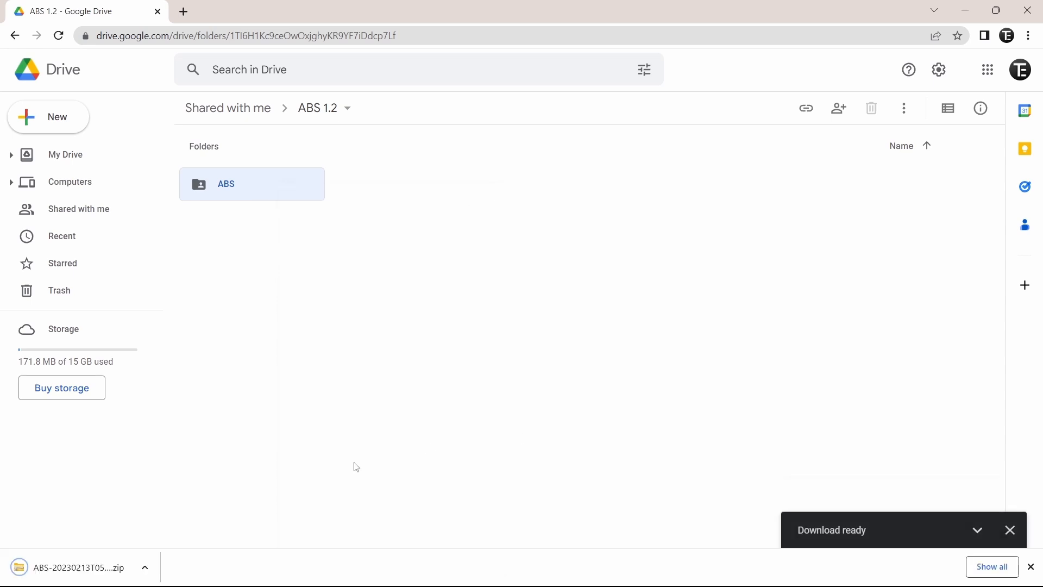
{"action": "left_click", "coordinate": [1009, 529]}
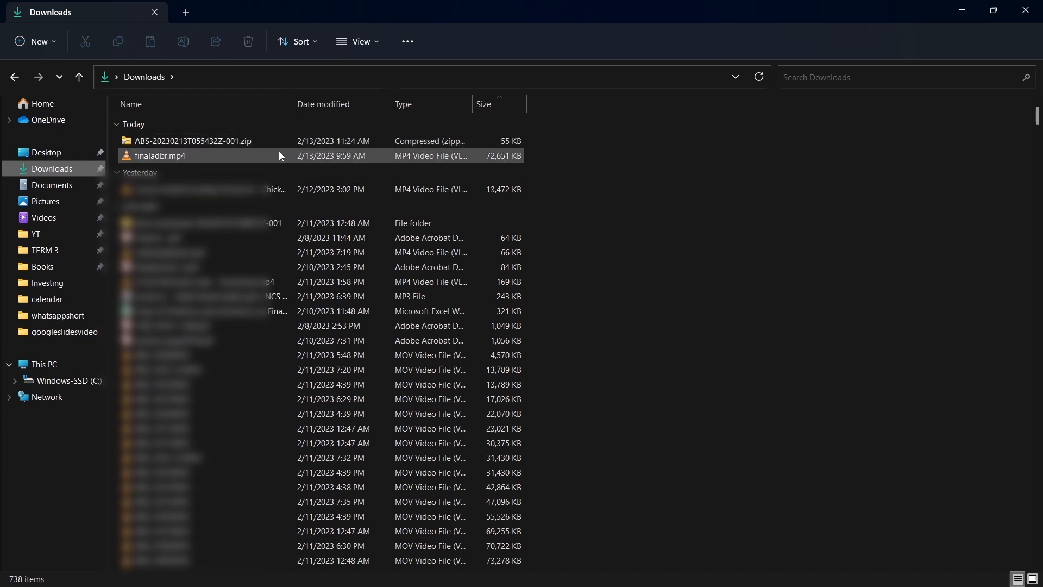
- Extract the downloaded ABS zip into its suggested same-named Downloads folder
{"action": "left_click", "coordinate": [192, 140]}
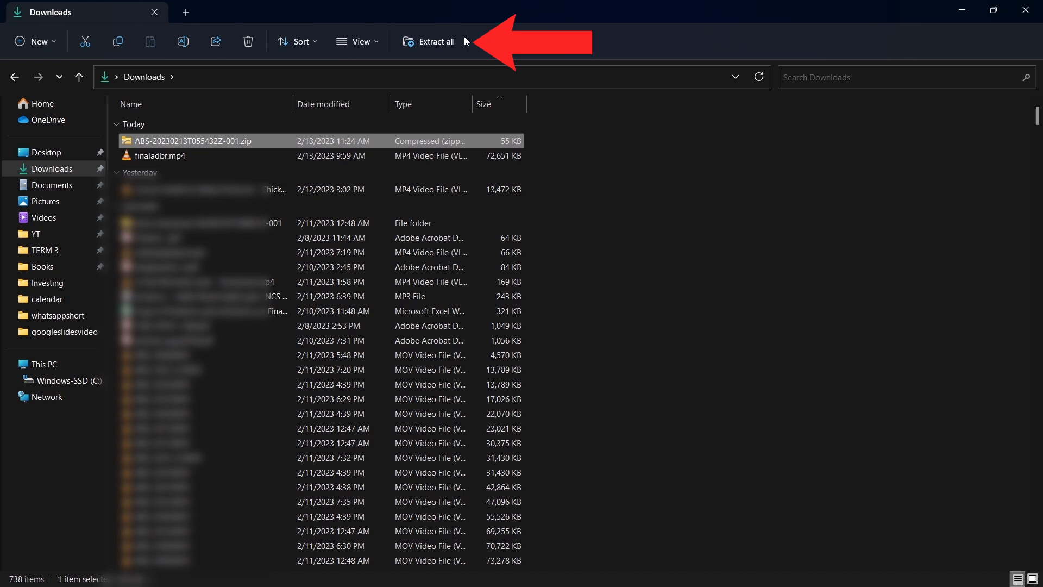
{"action": "mouse_move", "coordinate": [432, 41]}
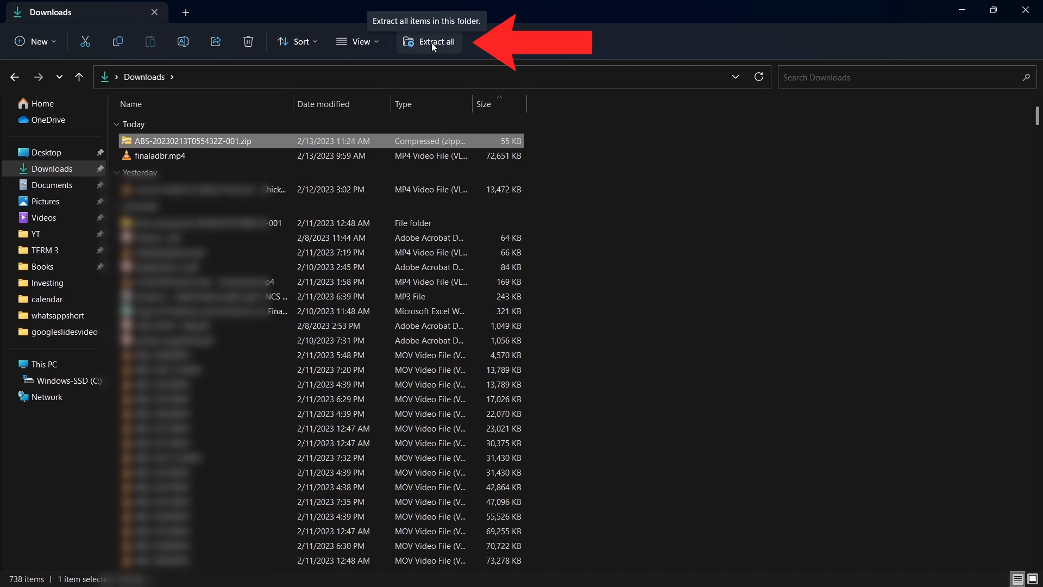
{"action": "left_click", "coordinate": [429, 41]}
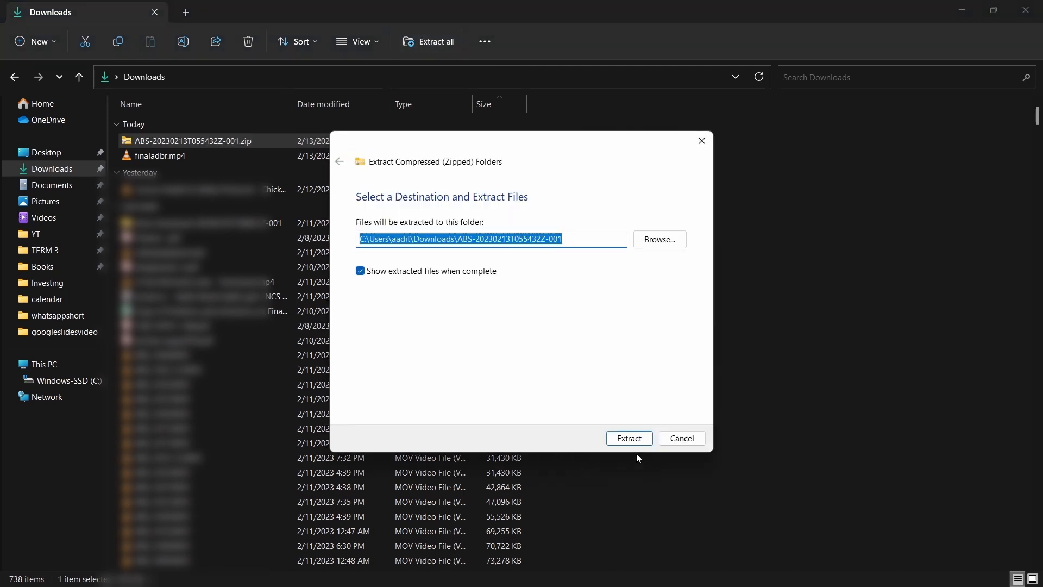
{"action": "left_click", "coordinate": [627, 438]}
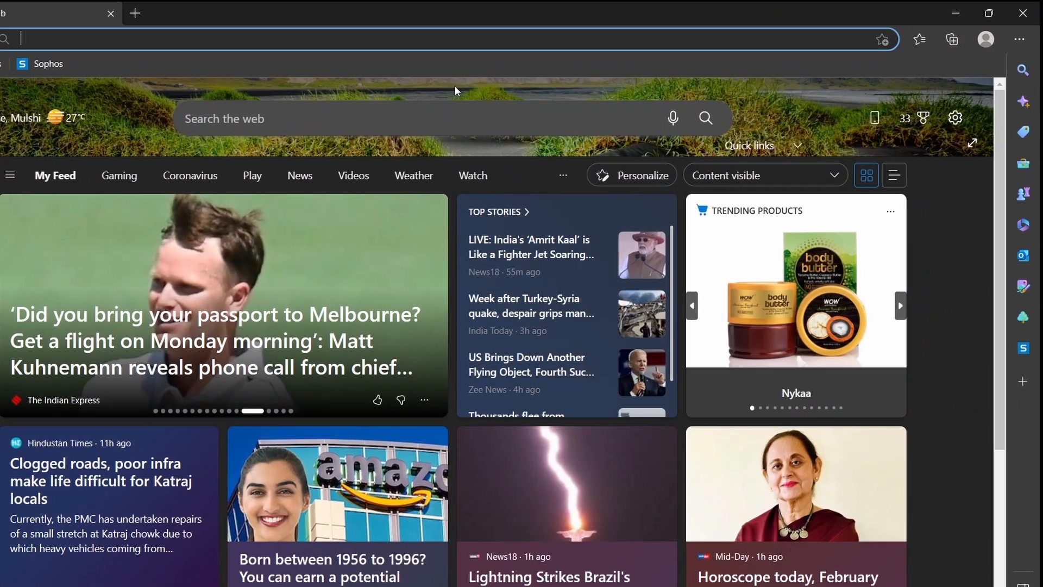
- Reach the Manage extensions page from Edge's main menu
{"action": "left_click", "coordinate": [111, 13]}
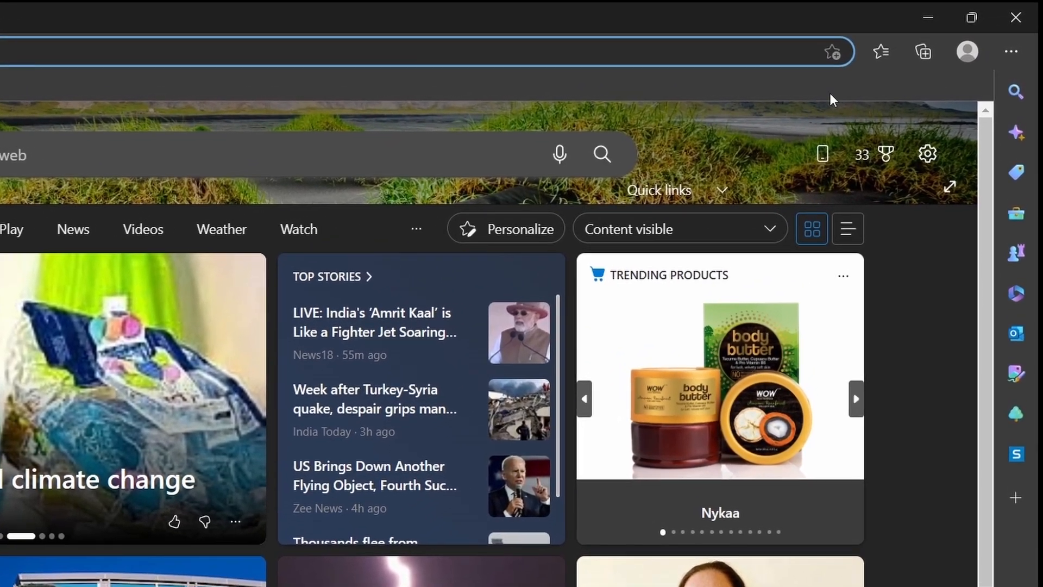
{"action": "mouse_move", "coordinate": [1011, 61]}
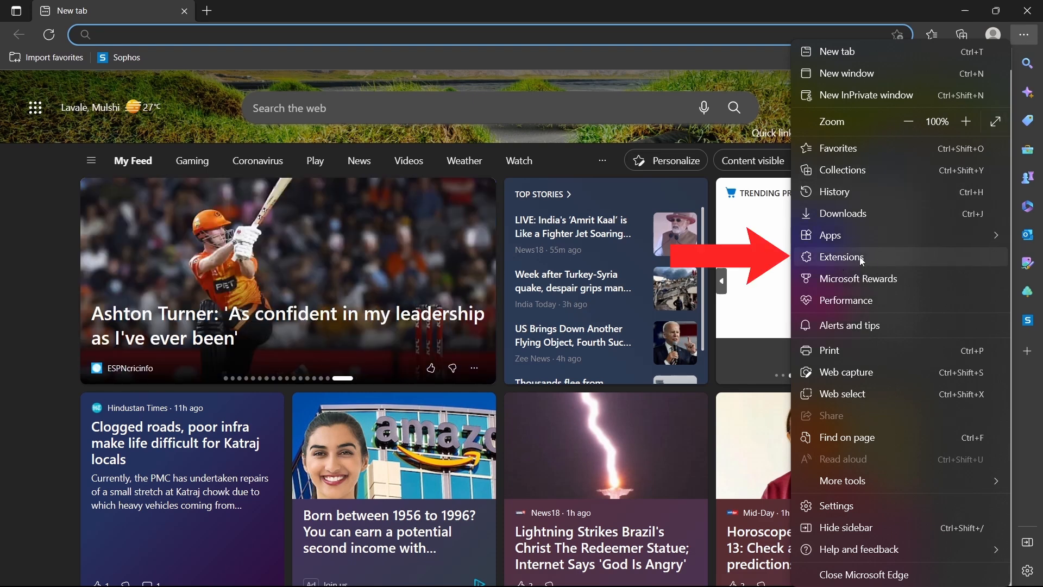
{"action": "left_click", "coordinate": [846, 257]}
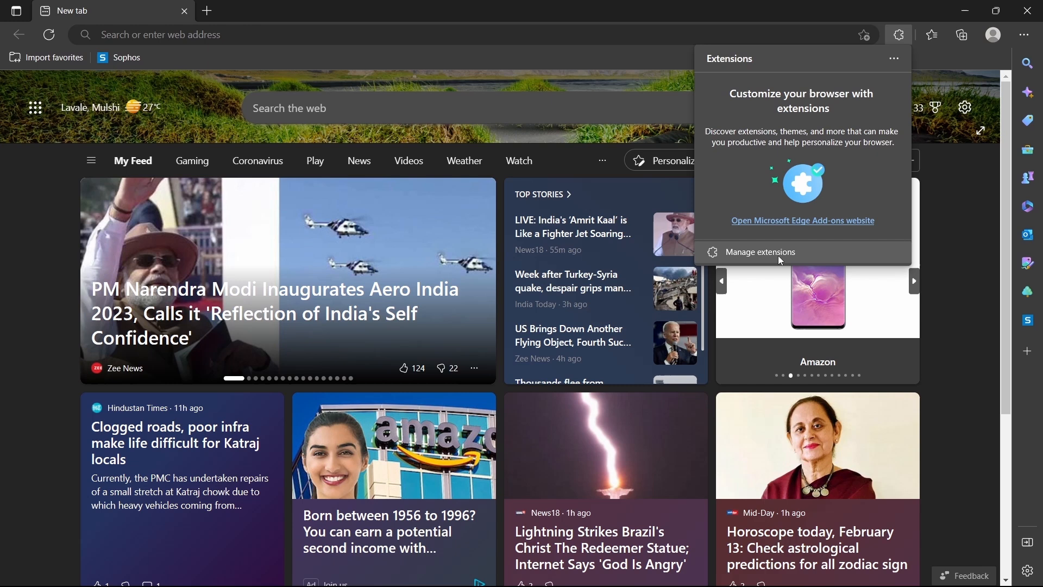
{"action": "left_click", "coordinate": [759, 251]}
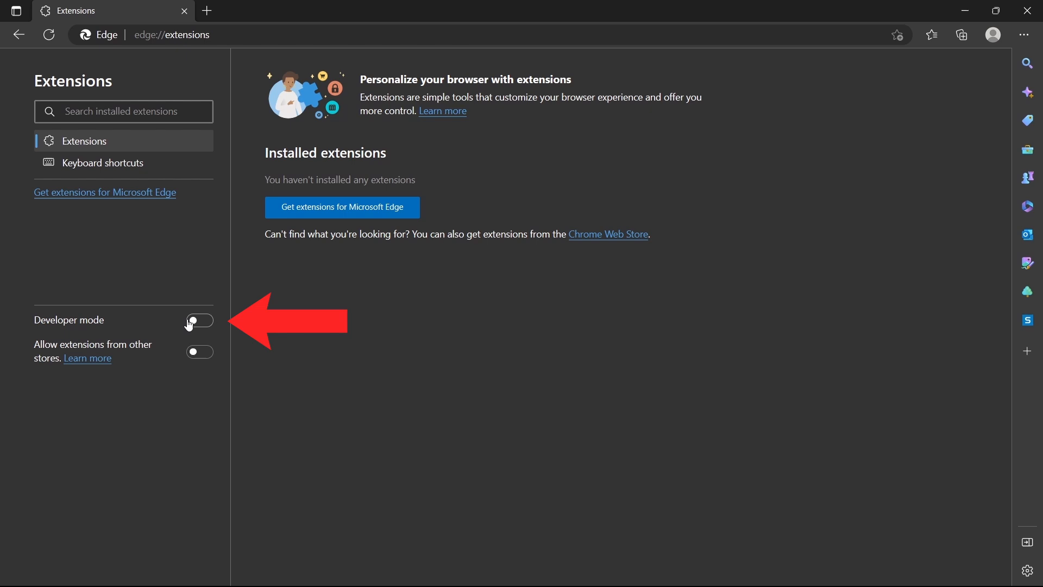
- Switch on the Developer mode toggle on edge://extensions
{"action": "left_click", "coordinate": [197, 319]}
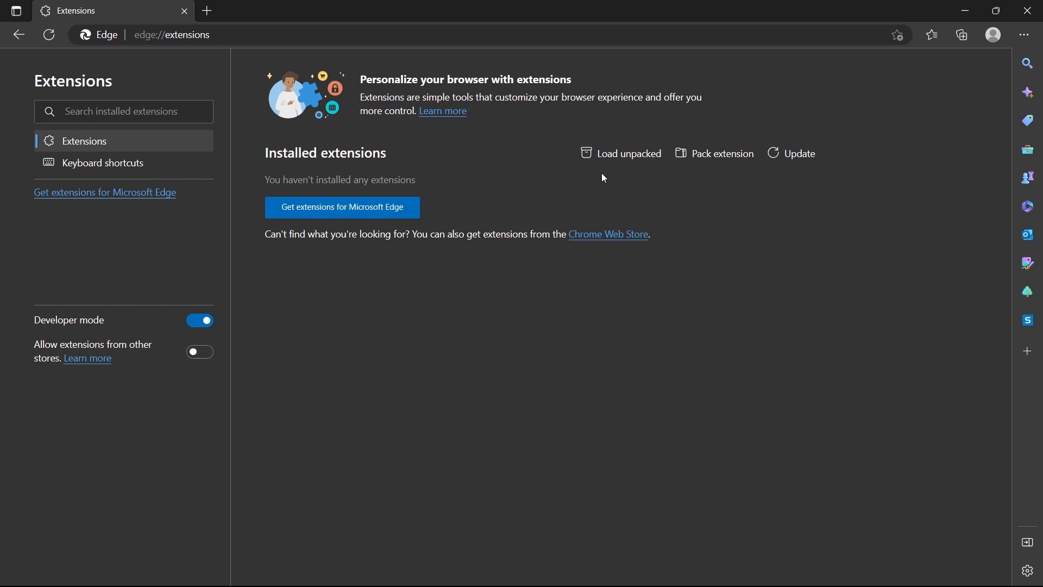
{"action": "mouse_move", "coordinate": [721, 153]}
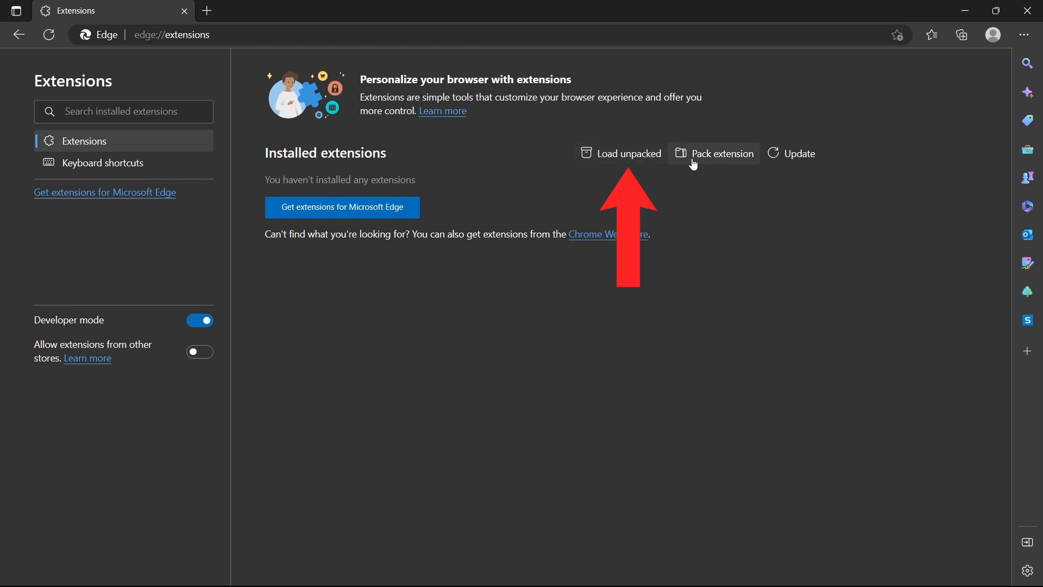
{"action": "mouse_move", "coordinate": [602, 160]}
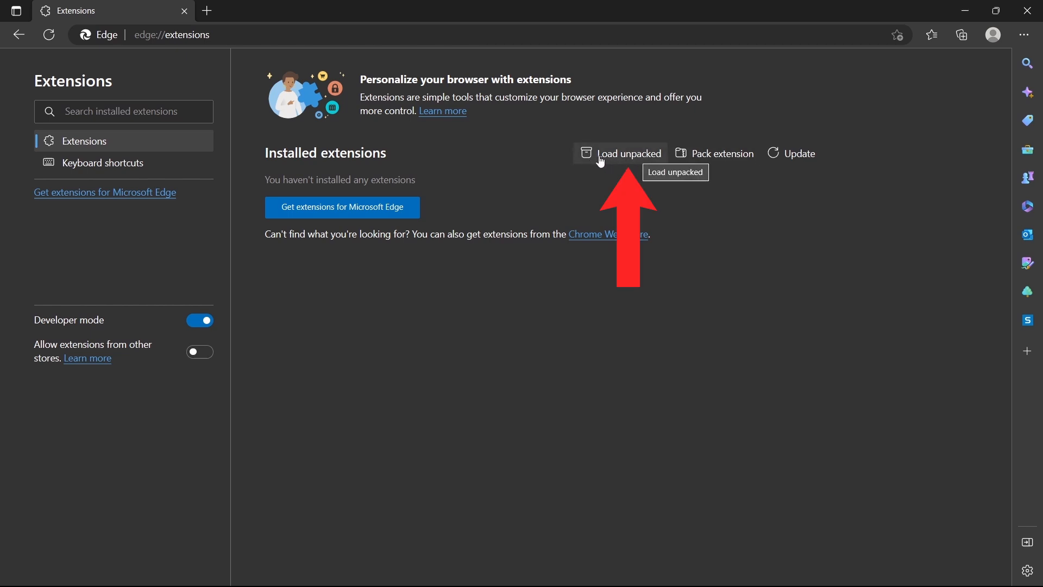
- Load the ABS folder inside the extracted archive in Downloads as an unpacked extension
{"action": "left_click", "coordinate": [627, 153]}
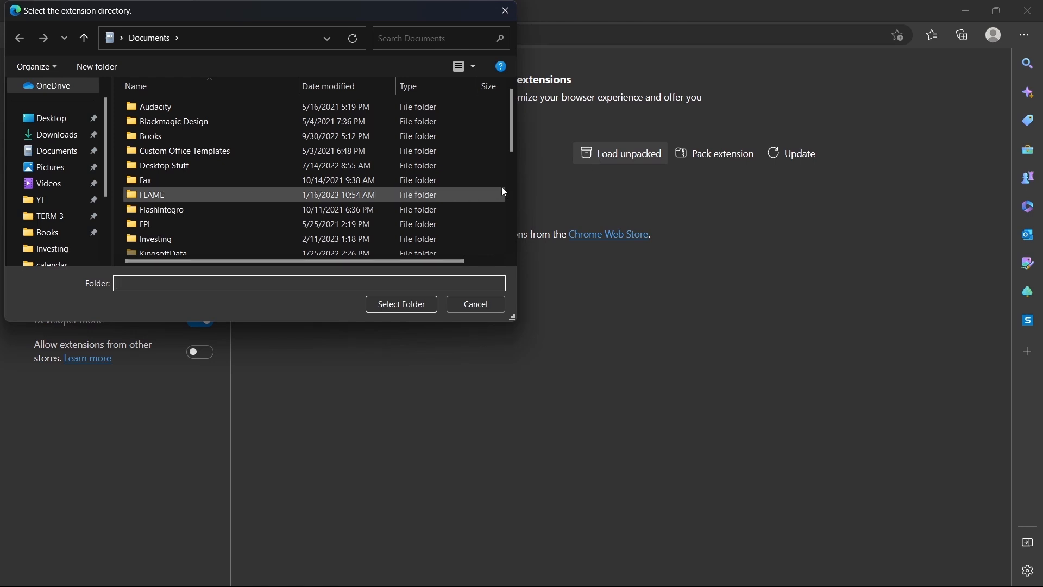
{"action": "mouse_move", "coordinate": [528, 186]}
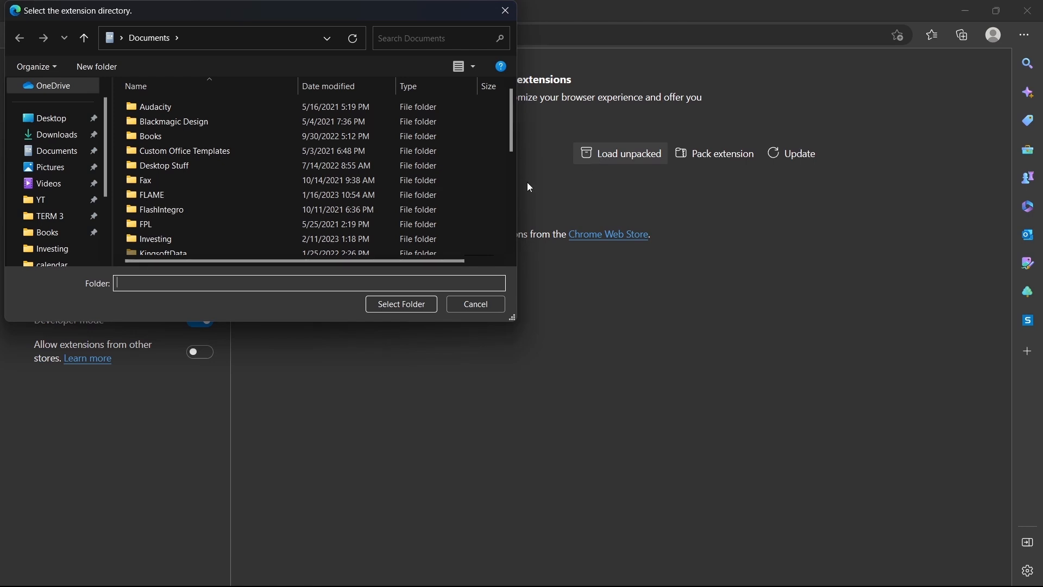
{"action": "mouse_move", "coordinate": [60, 135]}
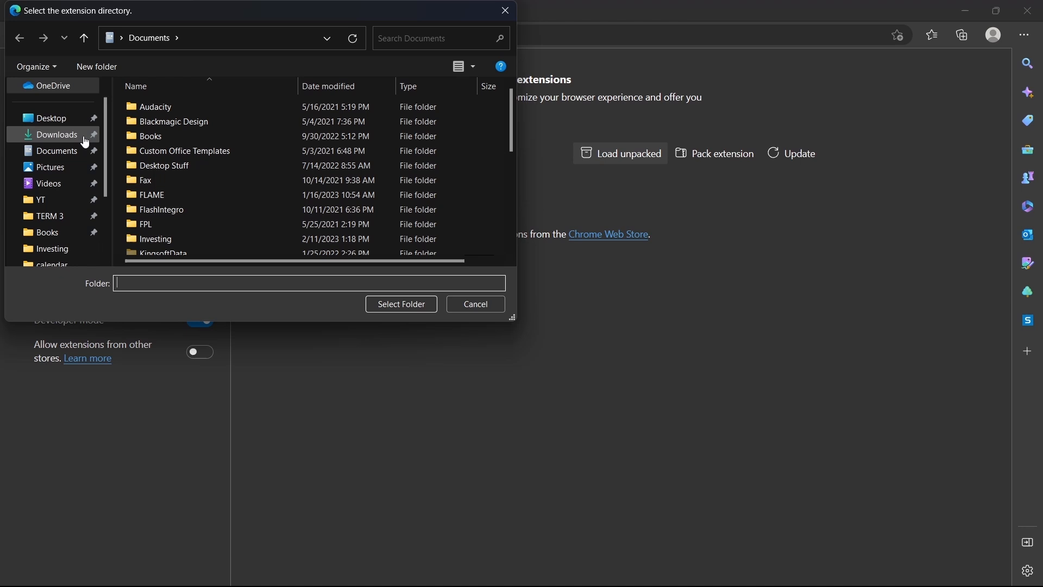
{"action": "mouse_move", "coordinate": [31, 142]}
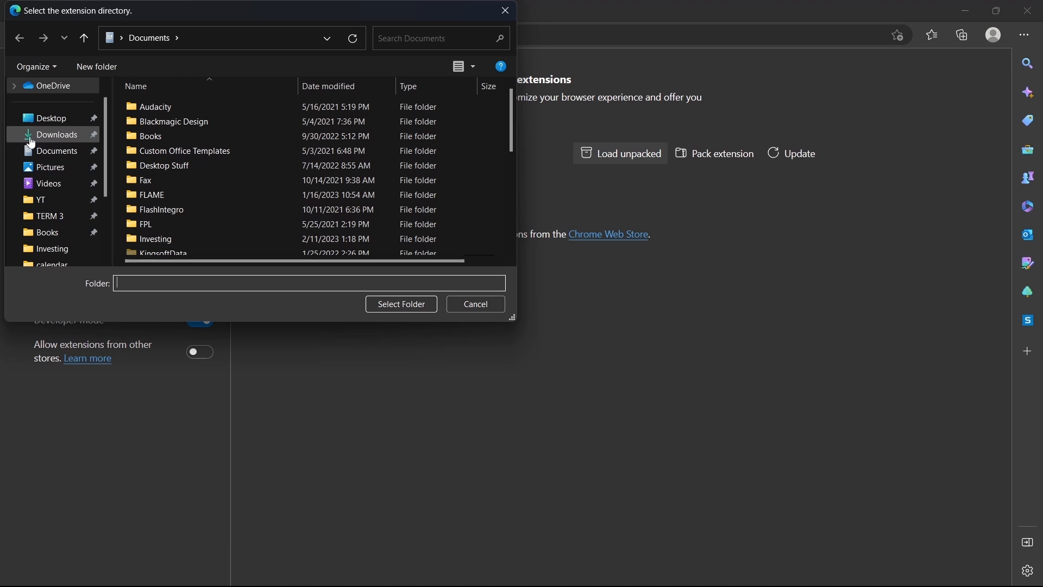
{"action": "left_click", "coordinate": [55, 134]}
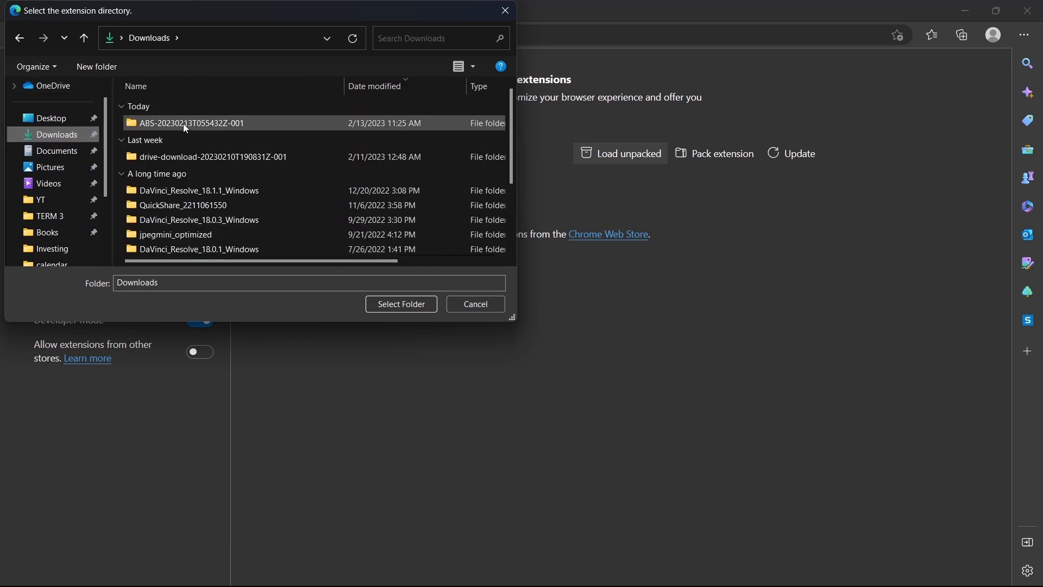
{"action": "double_click", "coordinate": [191, 122]}
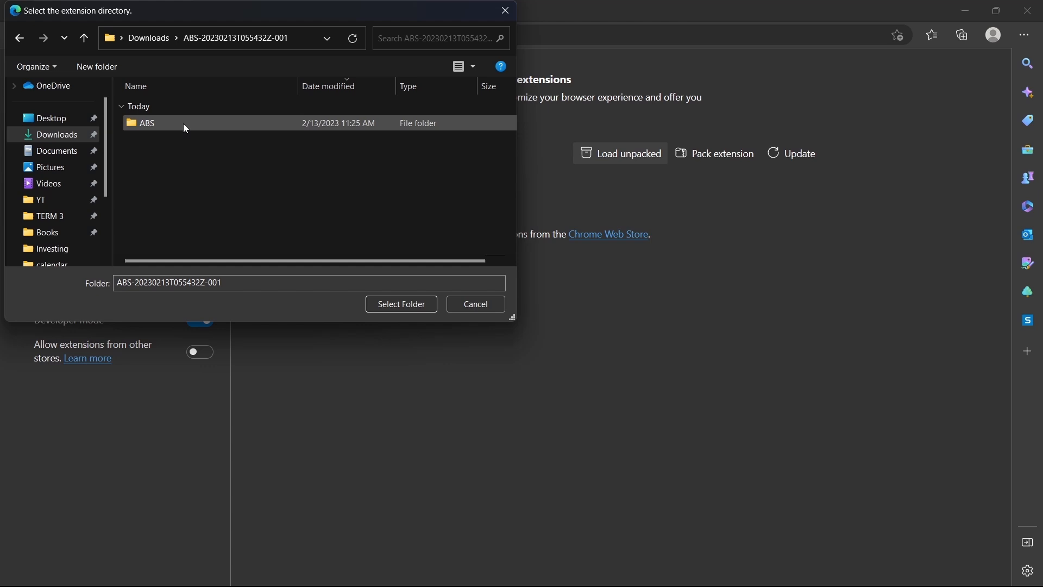
{"action": "left_click", "coordinate": [147, 122]}
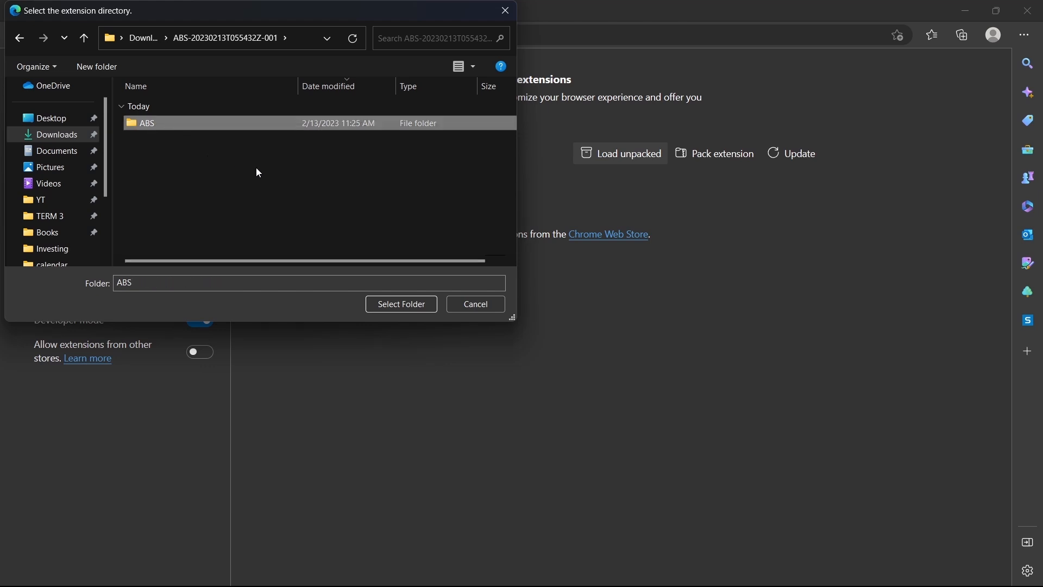
{"action": "mouse_move", "coordinate": [198, 147]}
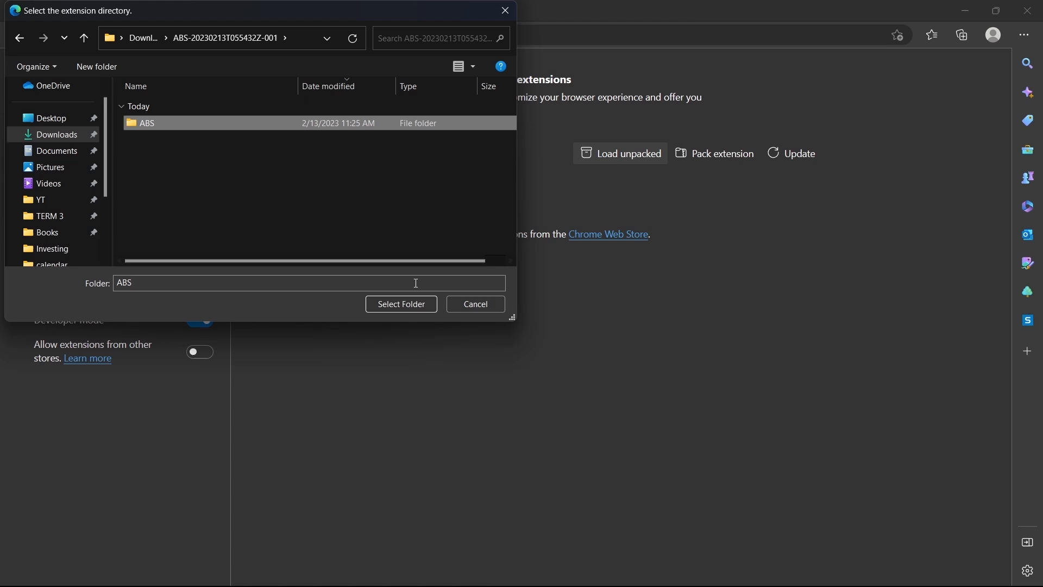
{"action": "left_click", "coordinate": [401, 303]}
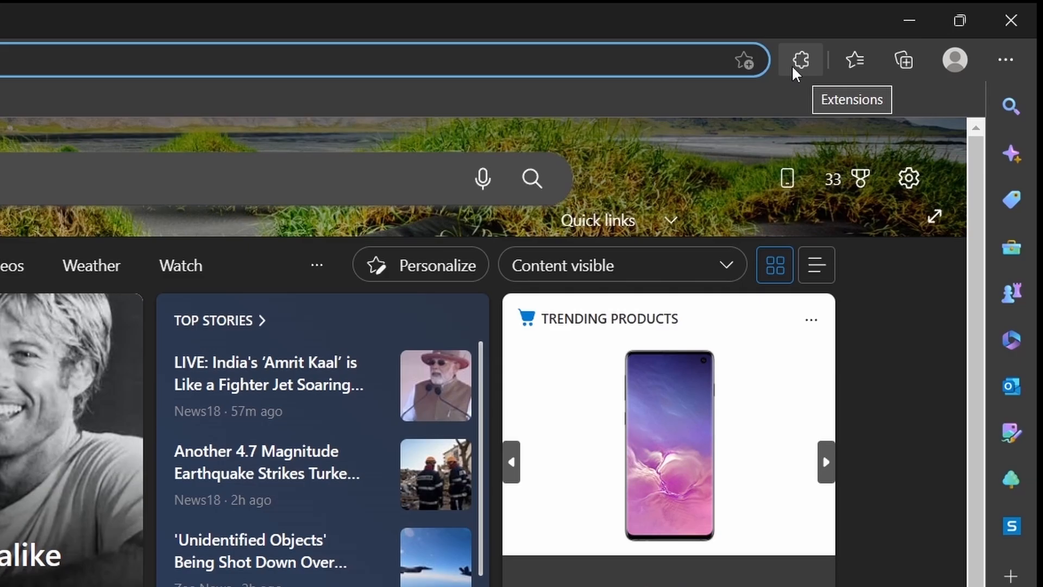
- In the ABS popup, set 100 desktop searches and enable this/that quiz guessing and Blitz search
{"action": "left_click", "coordinate": [801, 60]}
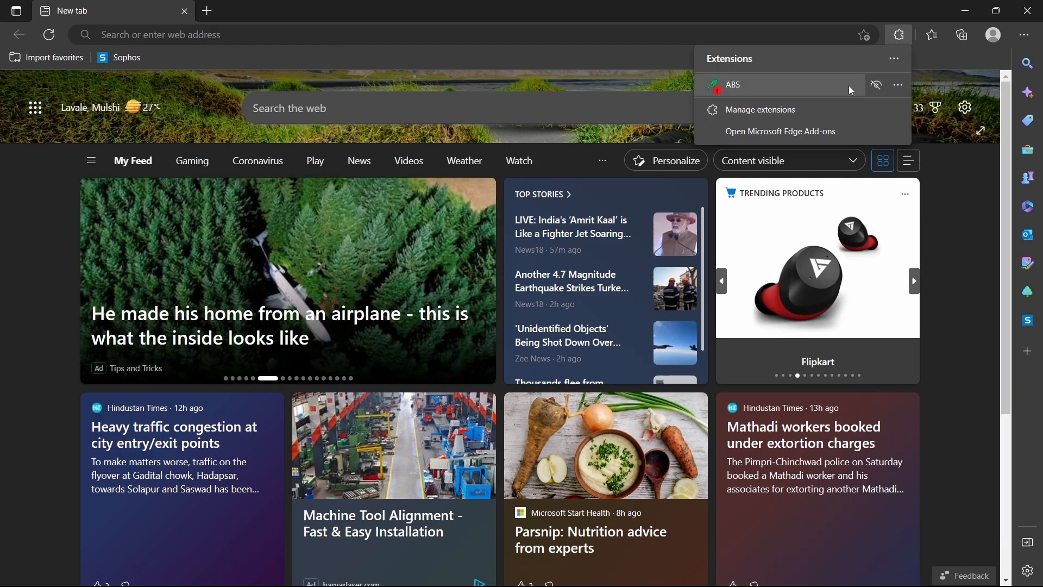
{"action": "mouse_move", "coordinate": [743, 87]}
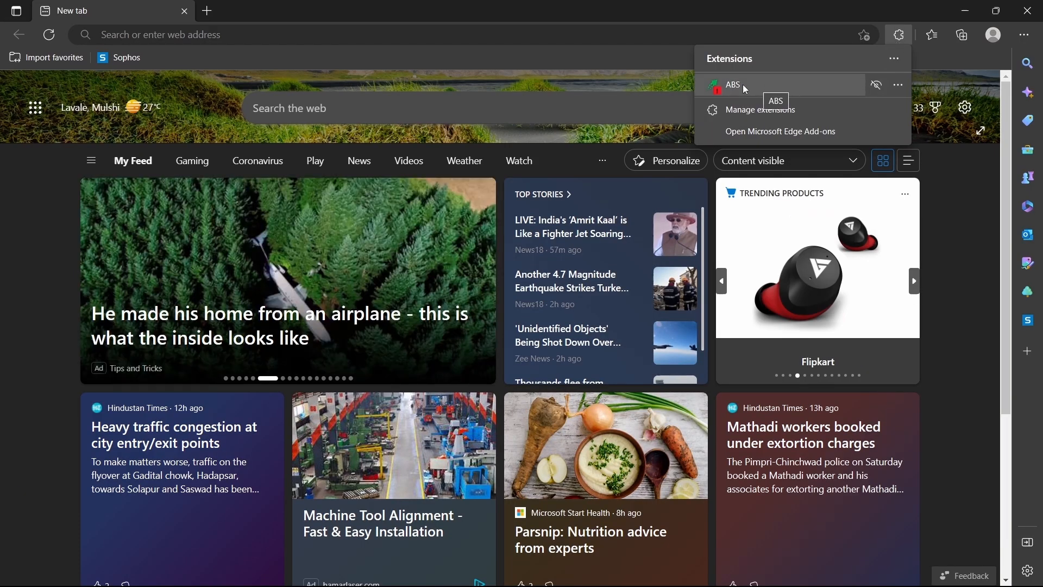
{"action": "left_click", "coordinate": [731, 84]}
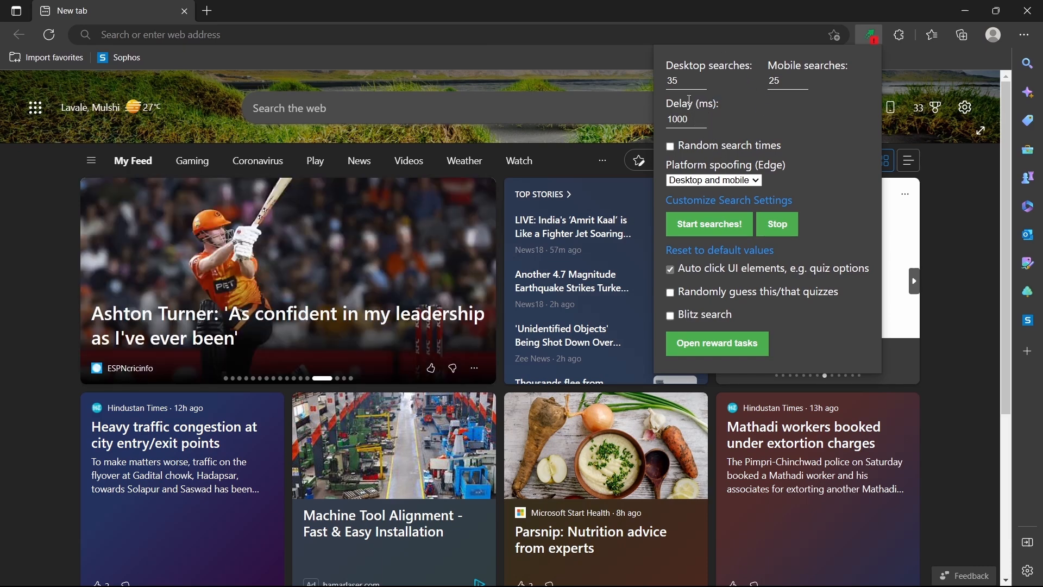
{"action": "left_click", "coordinate": [709, 223]}
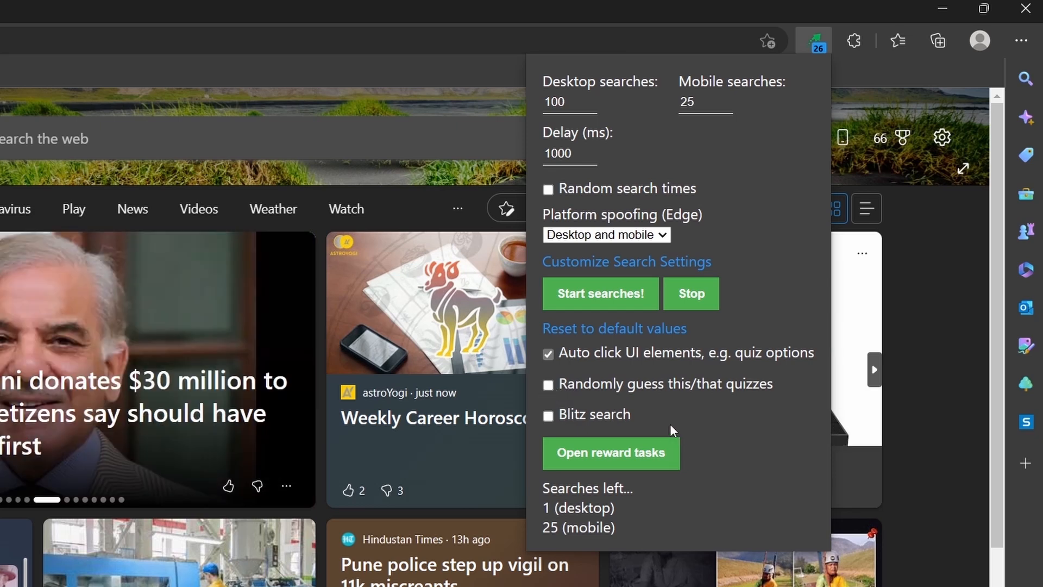
{"action": "left_click", "coordinate": [548, 384]}
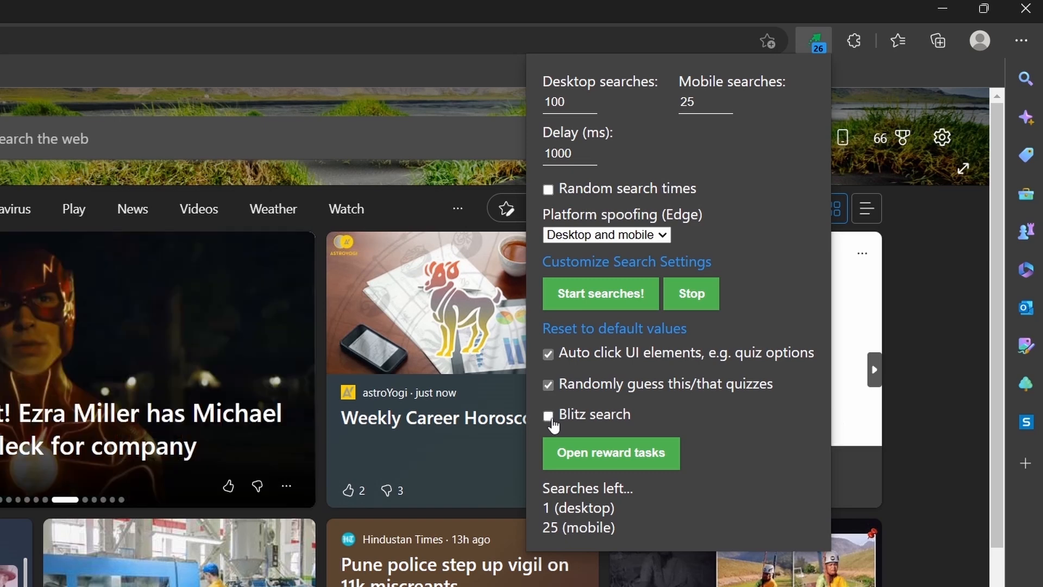
{"action": "left_click", "coordinate": [547, 415]}
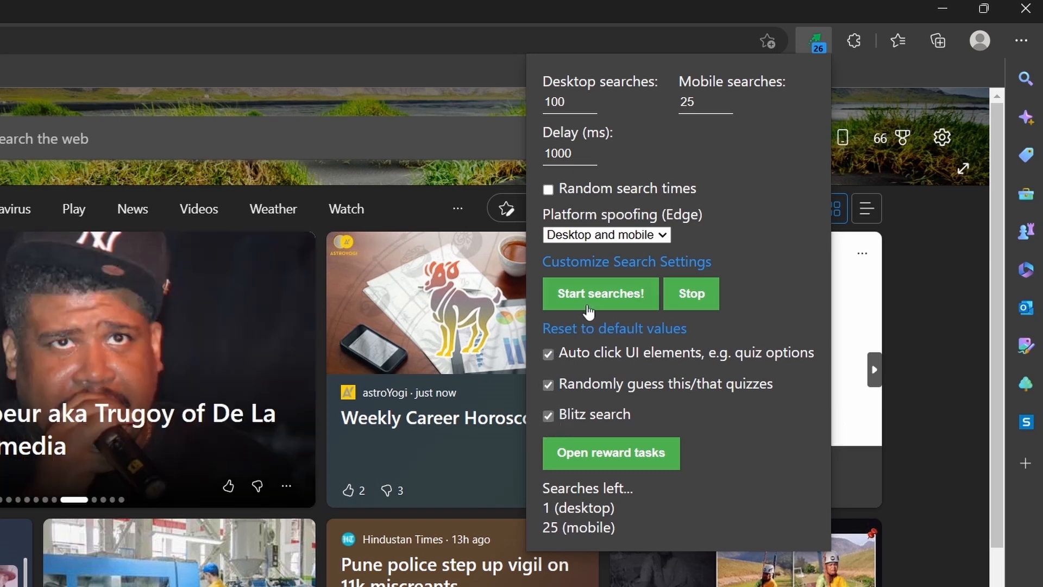
- Start the automated searches and check the Rewards tab showing 66 available points
{"action": "left_click", "coordinate": [599, 294]}
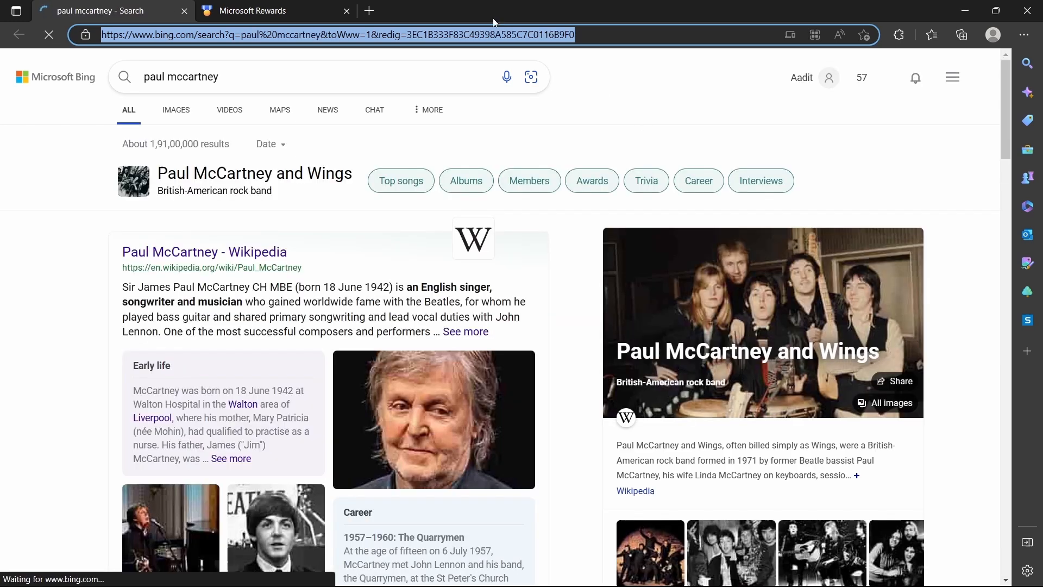
{"action": "left_click", "coordinate": [273, 11]}
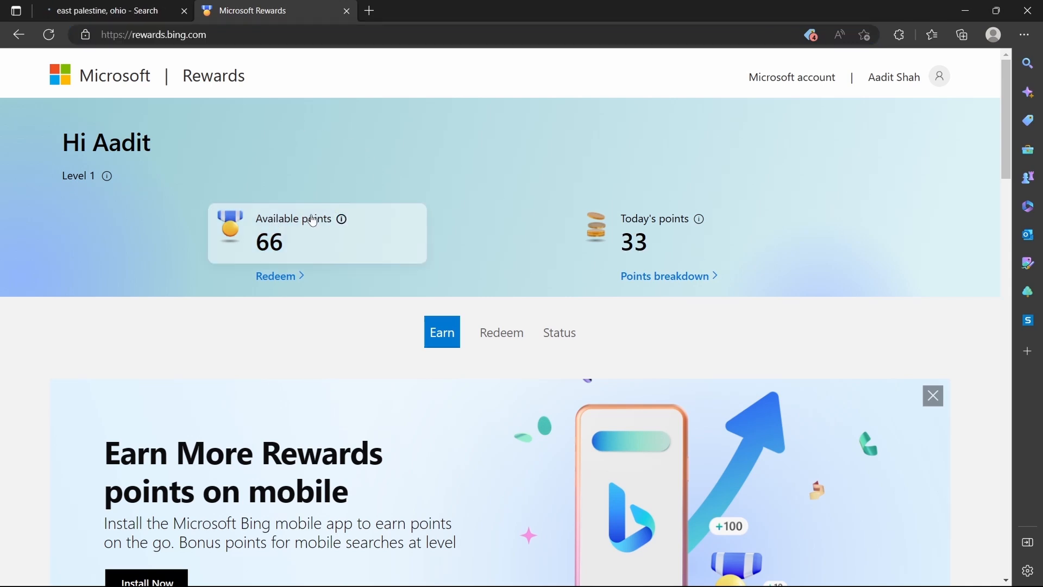
{"action": "mouse_move", "coordinate": [344, 143]}
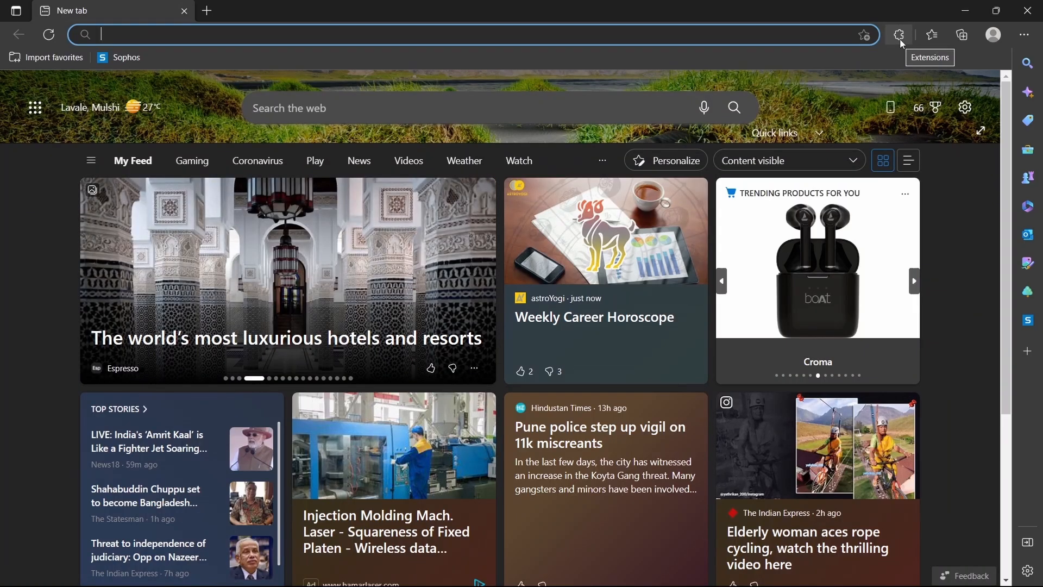
- Let the extension cycle Bing queries such as 'bruins' and 'lake huron'
{"action": "type", "text": "bruins"}
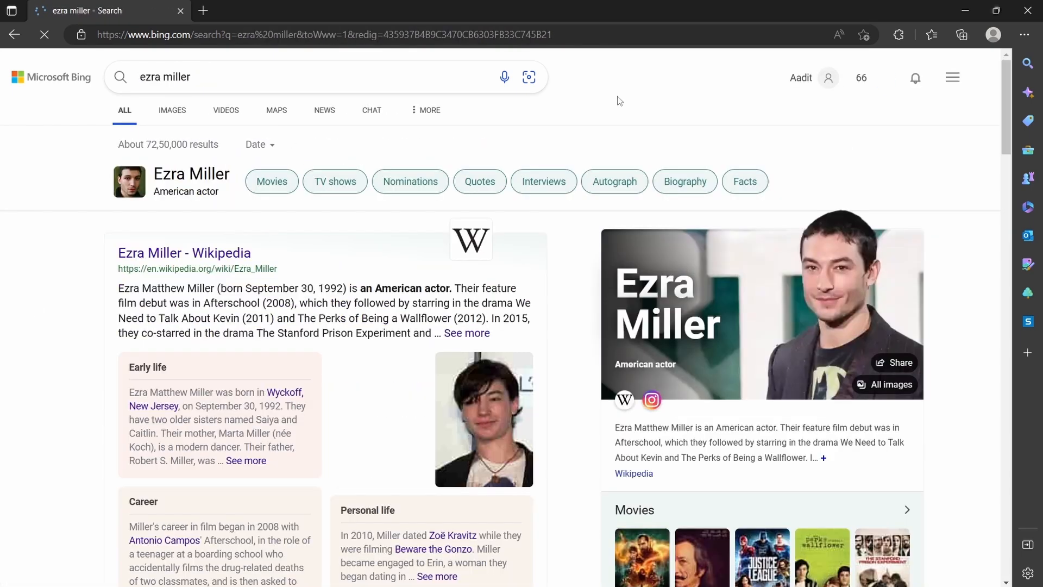
{"action": "type", "text": "lake huron"}
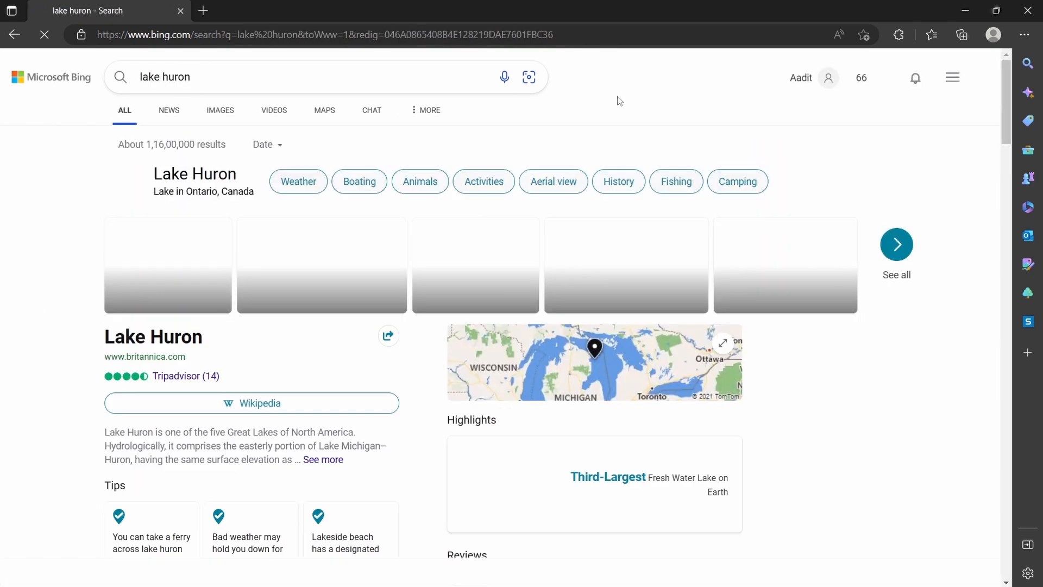